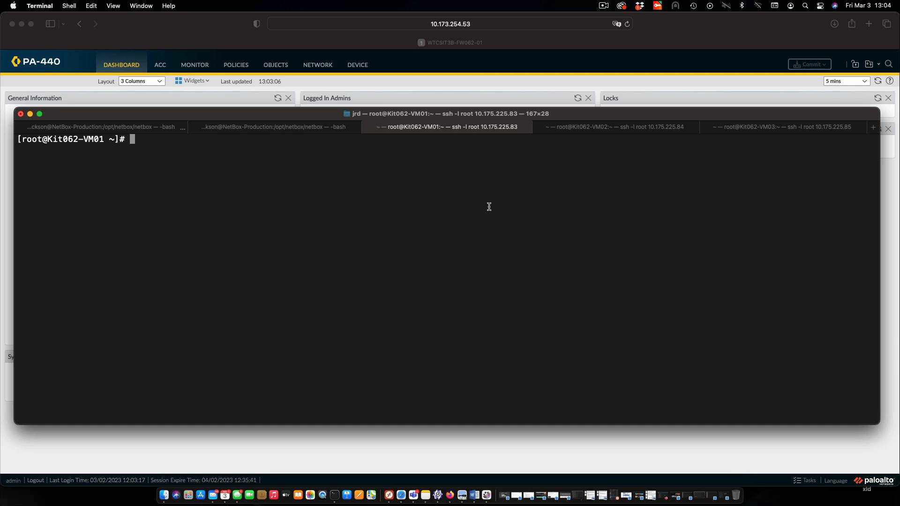
mouse_move(789, 141)
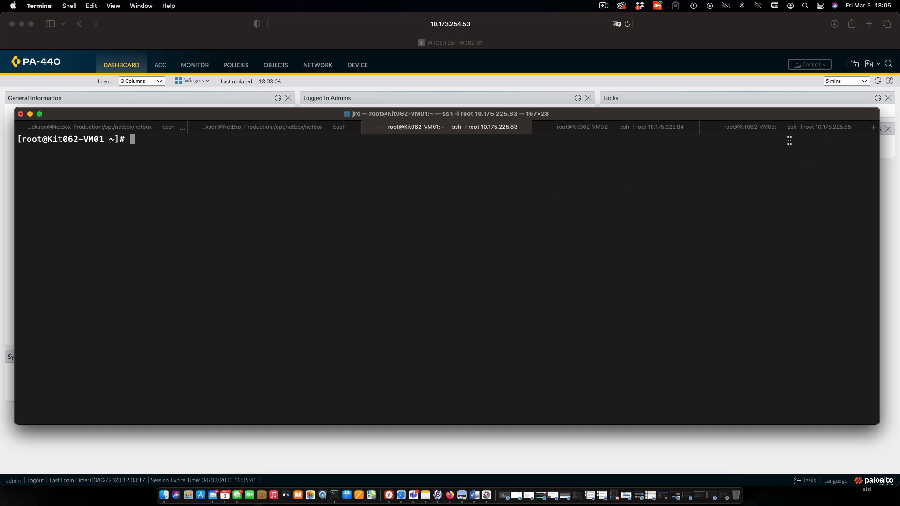
Step: Run tcpdump on Kit062-VM03 to capture ICMP packets on interface ens224
click(781, 127)
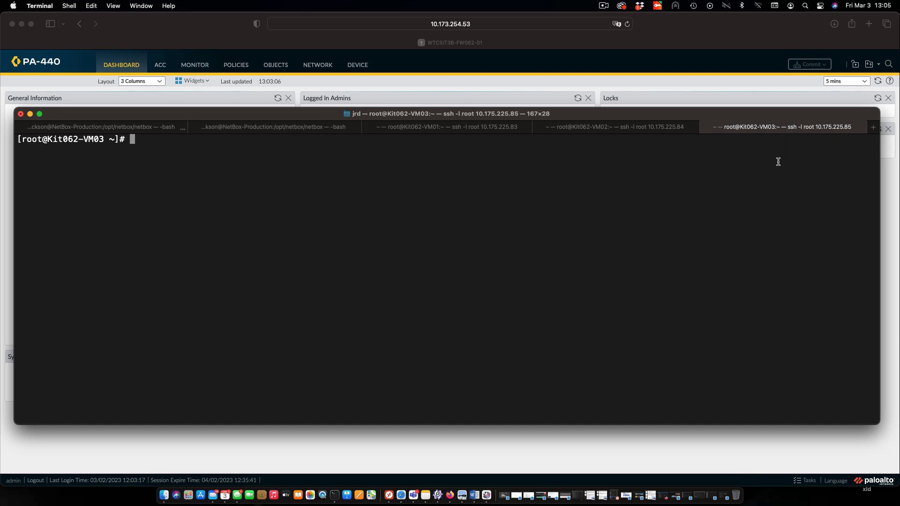
text(tcpdump -i ens224 icmp)
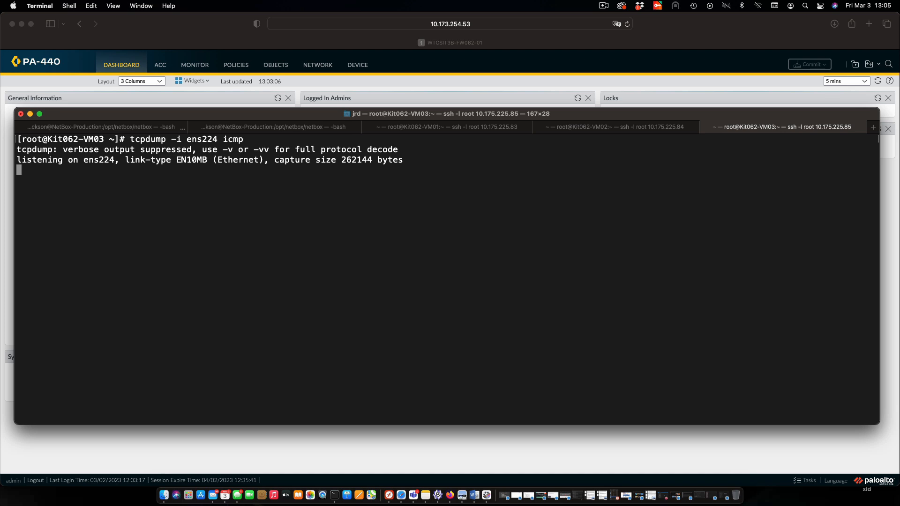
mouse_move(785, 245)
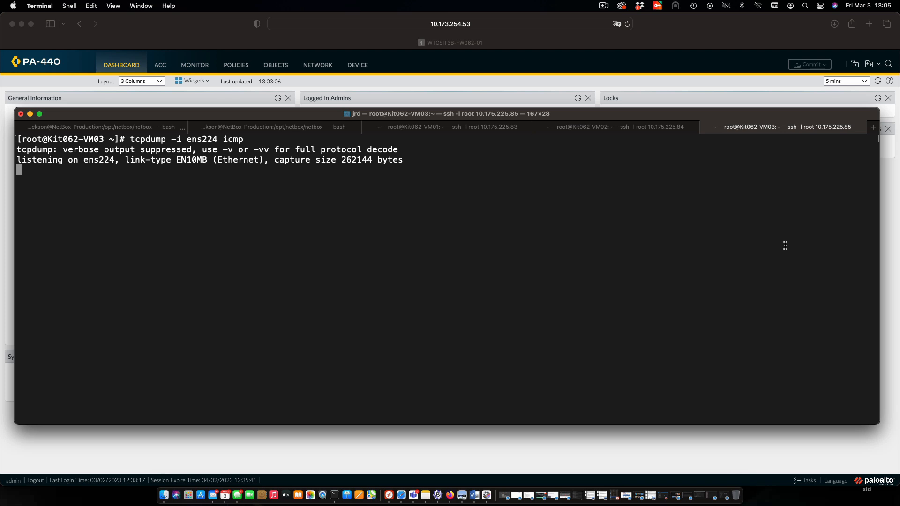
Step: From Kit062-VM02, ping 172.16.2.10 twice with ping -c 2
click(614, 126)
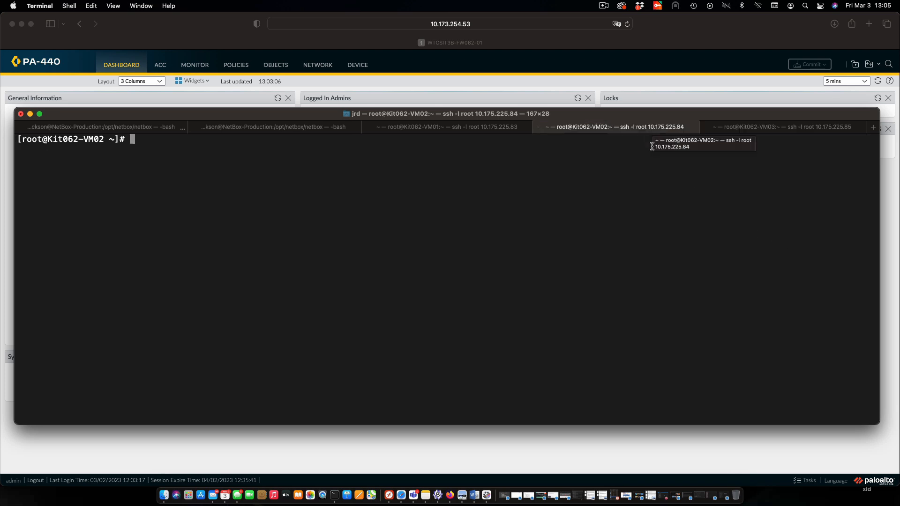
text(ping)
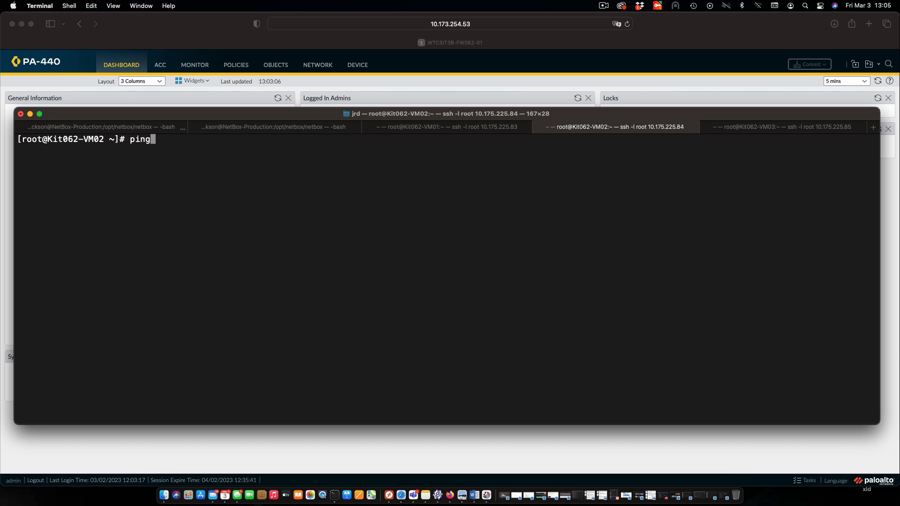
text(-c 2 172.16.2.10)
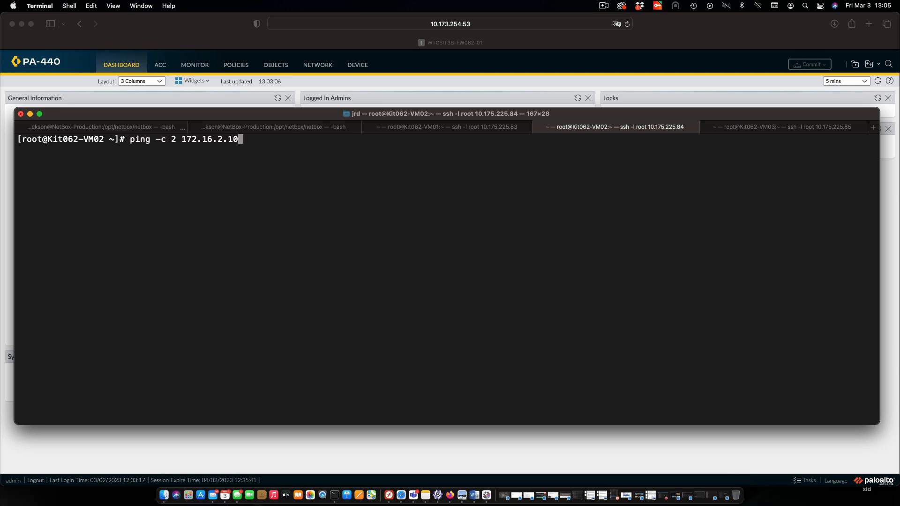
key(Return)
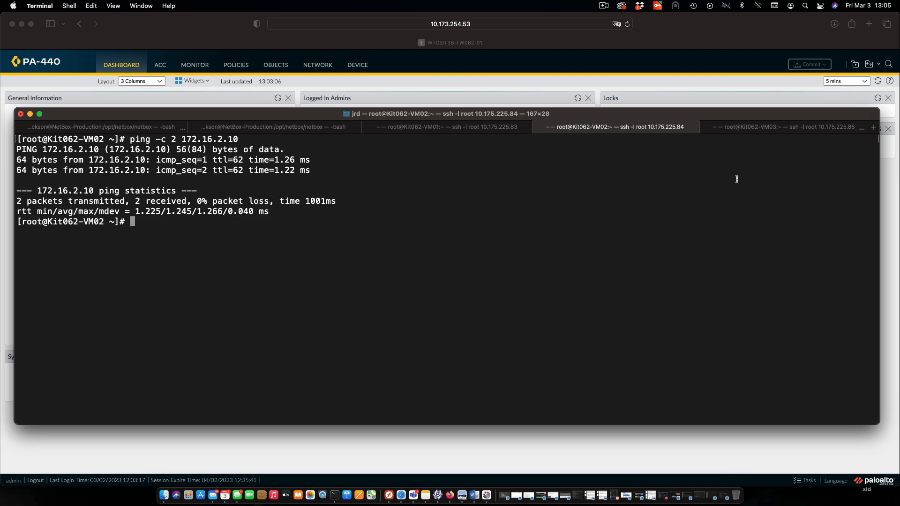
Step: From Kit062-VM01, ping 172.16.2.10 twice with ping -c 2
click(449, 127)
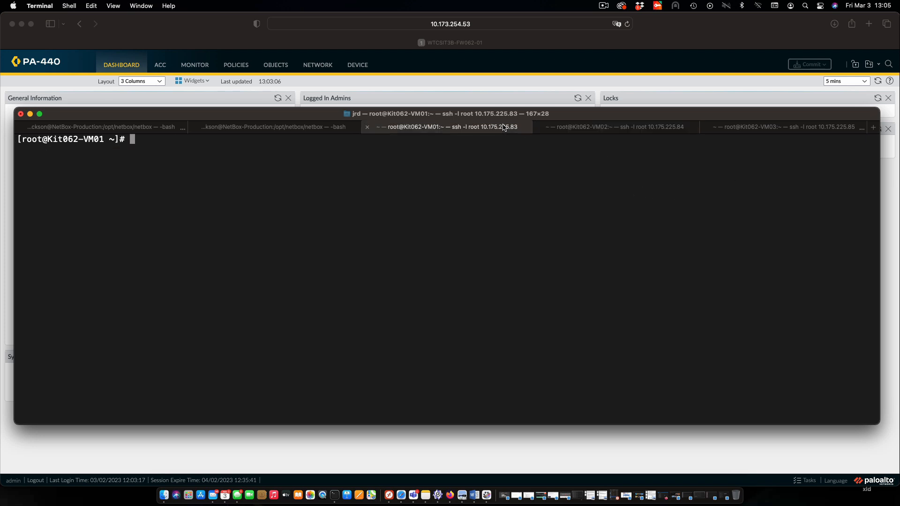
text(pi)
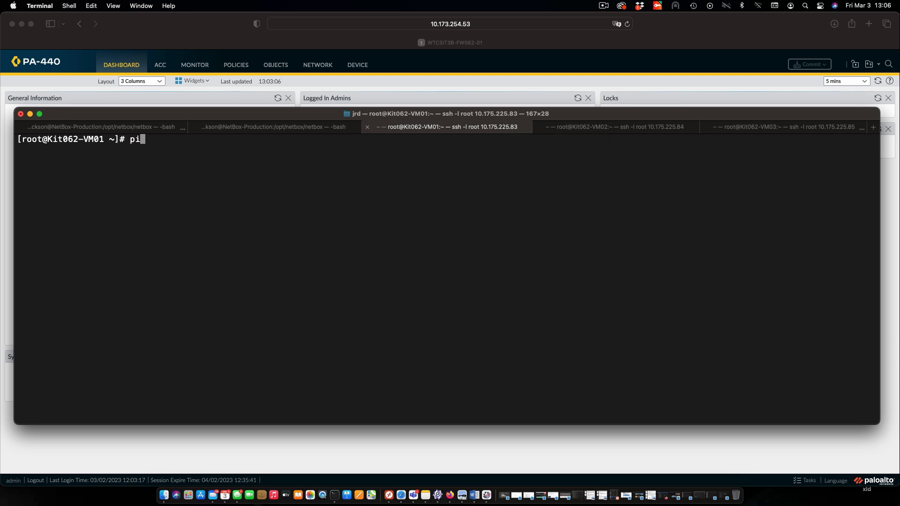
text(ng -c 2 172.16.2.10)
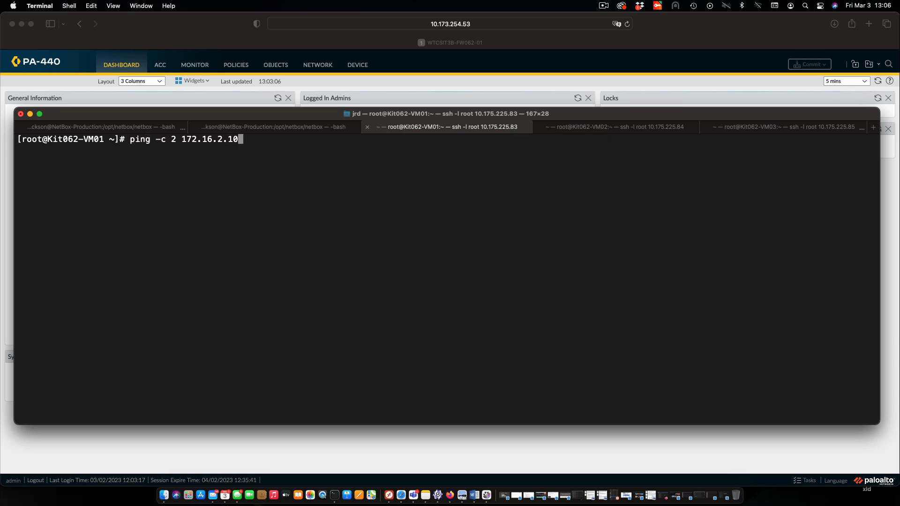
key(Return)
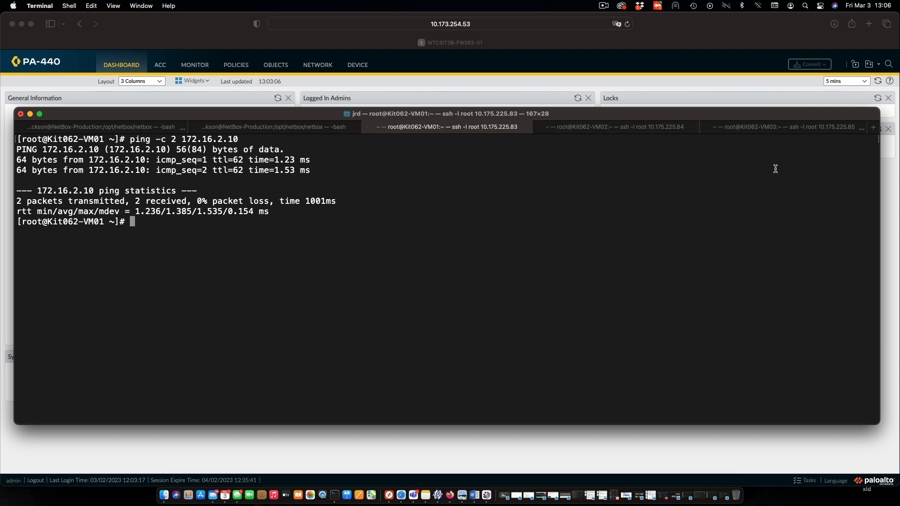
Step: Return to the Kit062-VM03 capture and highlight the echo request from 172.16.200.10
click(781, 126)
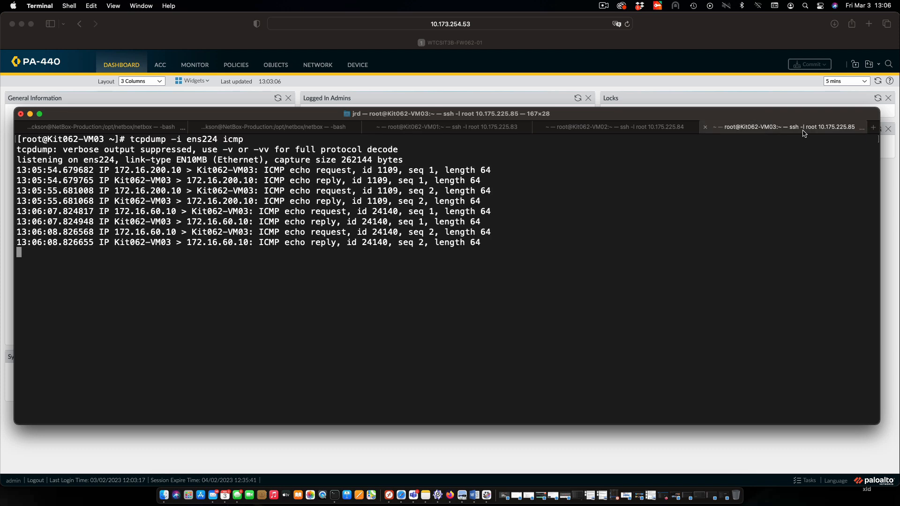
mouse_move(786, 127)
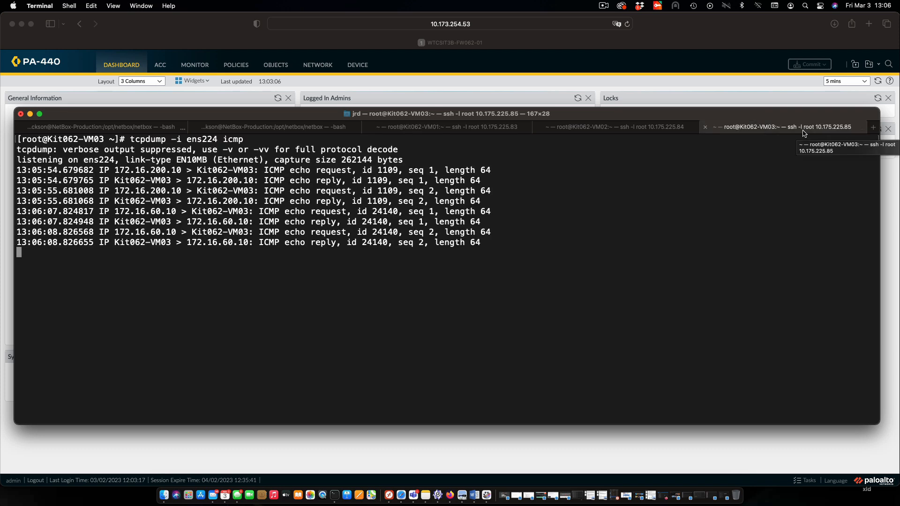
mouse_move(152, 172)
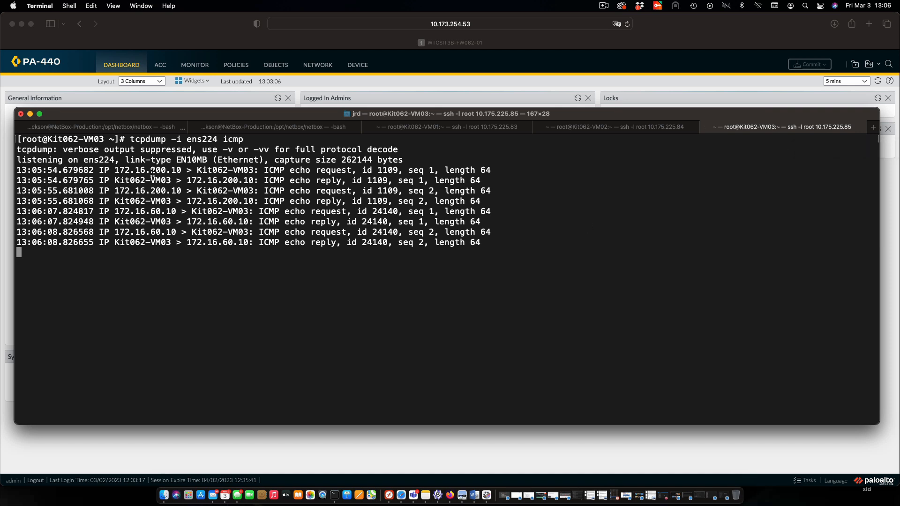
drag(17, 170, 354, 180)
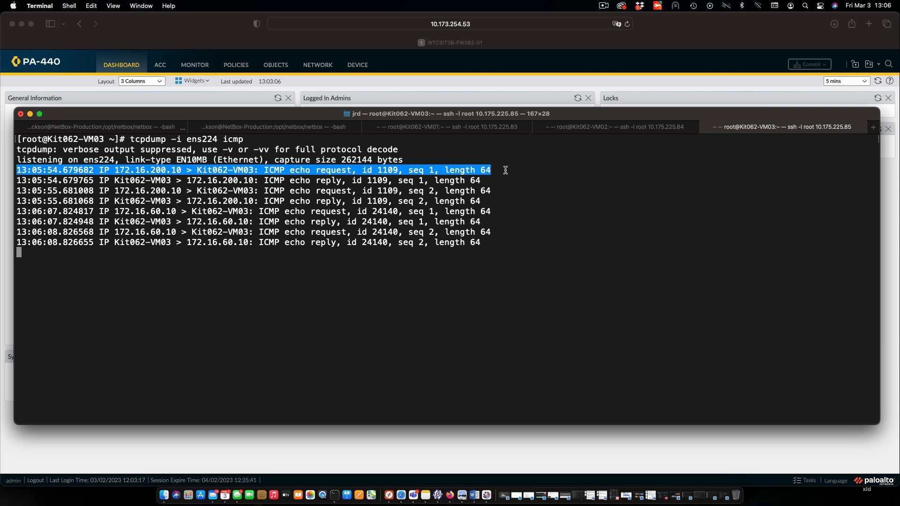
mouse_move(62, 231)
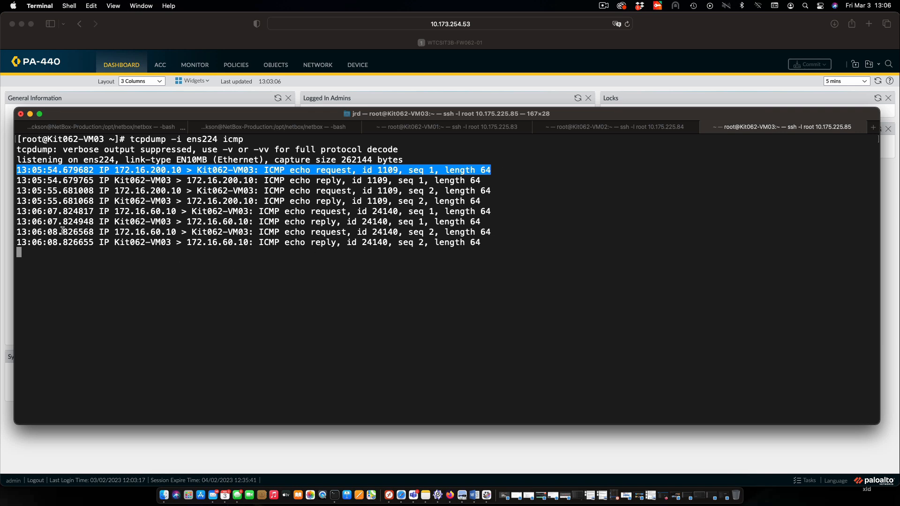
mouse_move(16, 211)
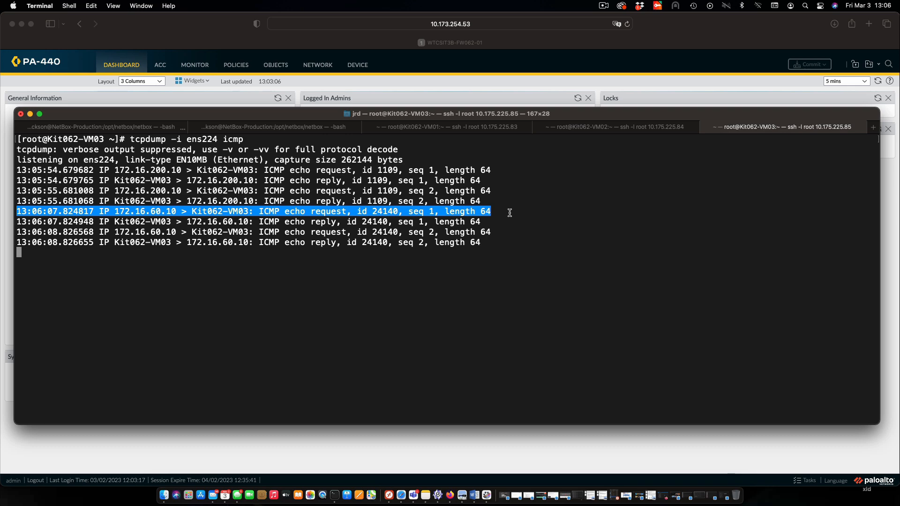
mouse_move(216, 34)
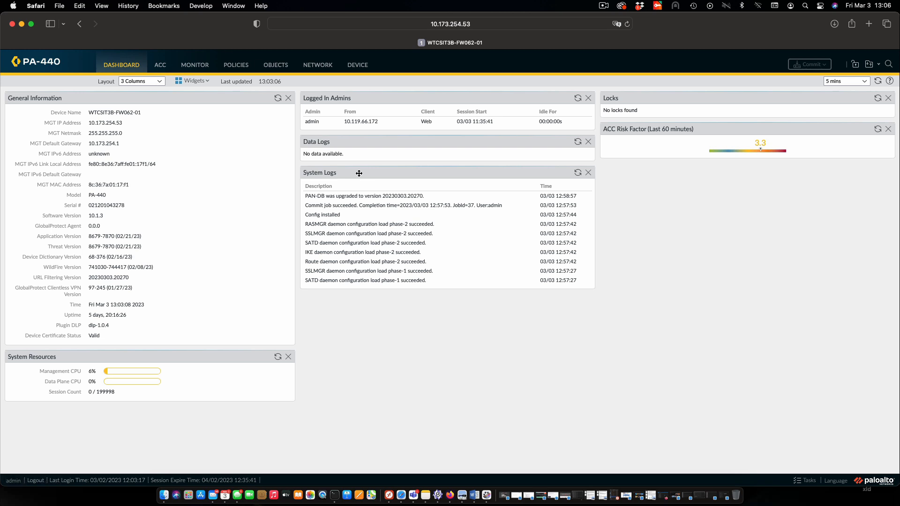
mouse_move(241, 93)
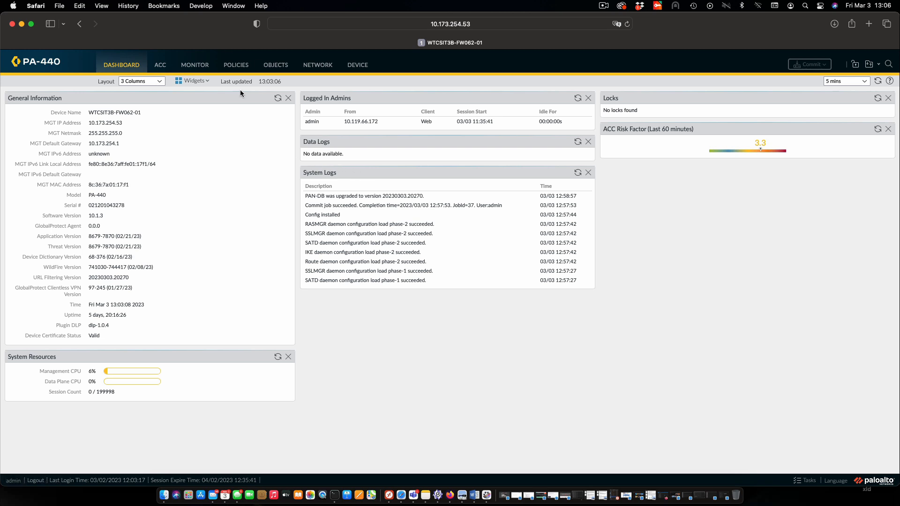
Step: Under Policies > NAT, add a rule named Internal-To-Internet with its source-translation description
click(235, 64)
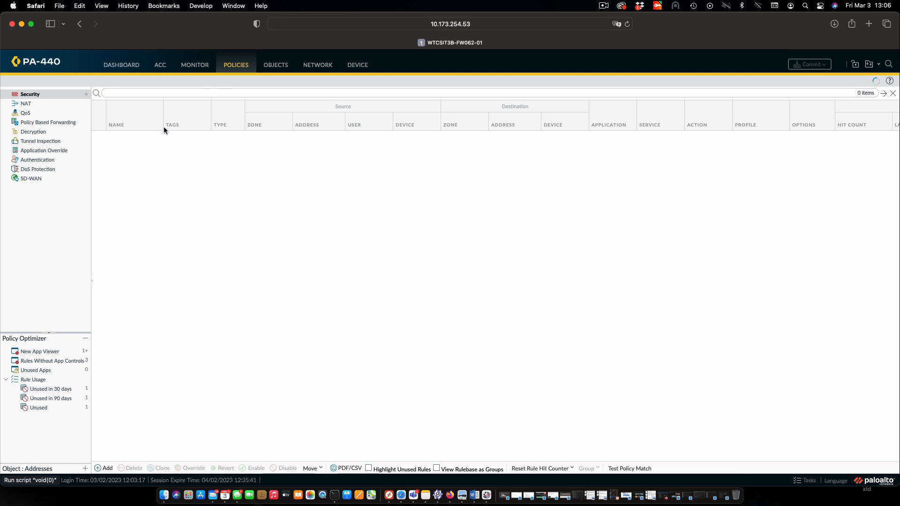
click(25, 103)
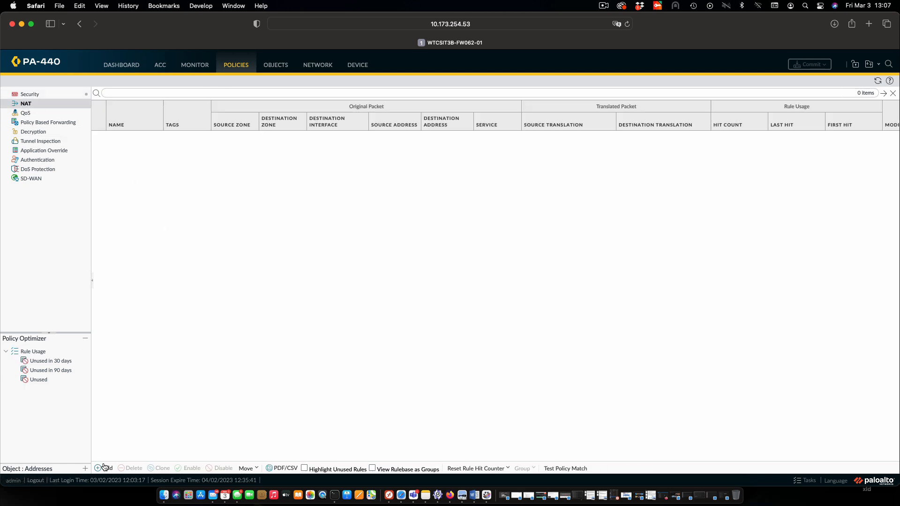
click(104, 468)
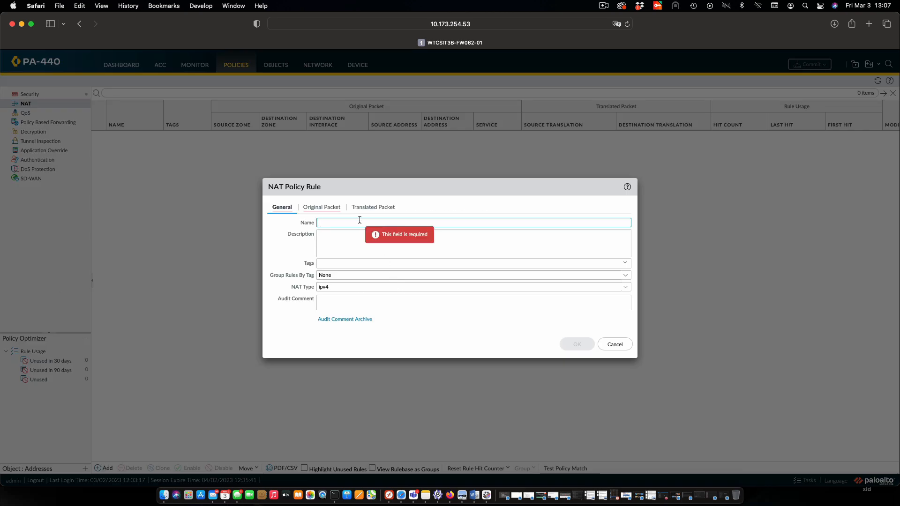
text(Internal-To-Internet)
click(475, 243)
text(Tr)
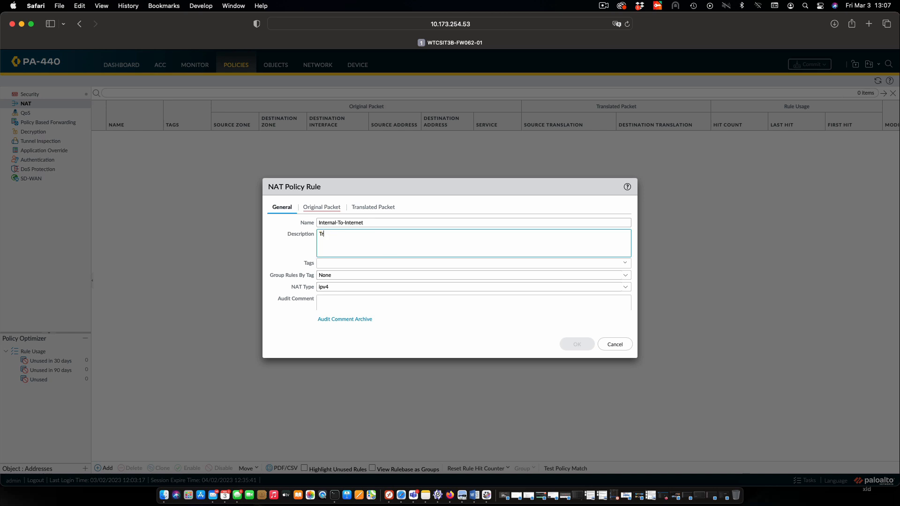
text(ans)
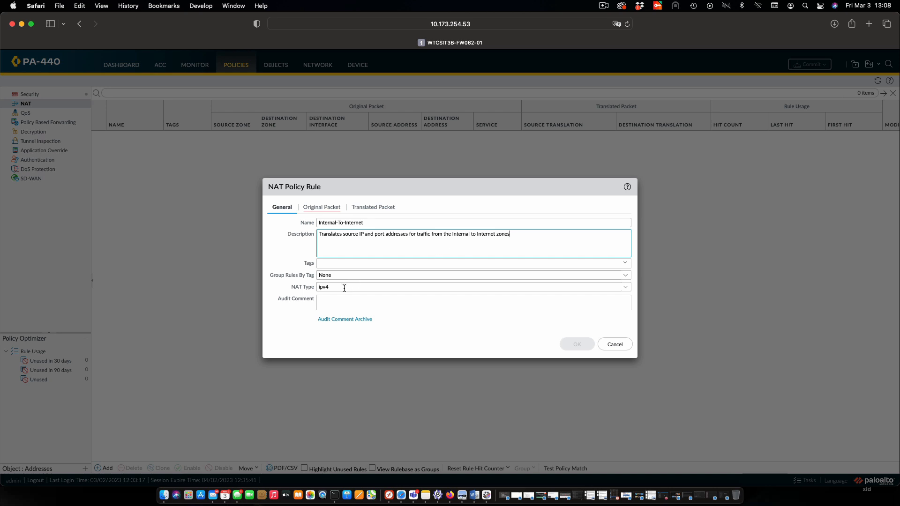
mouse_move(321, 207)
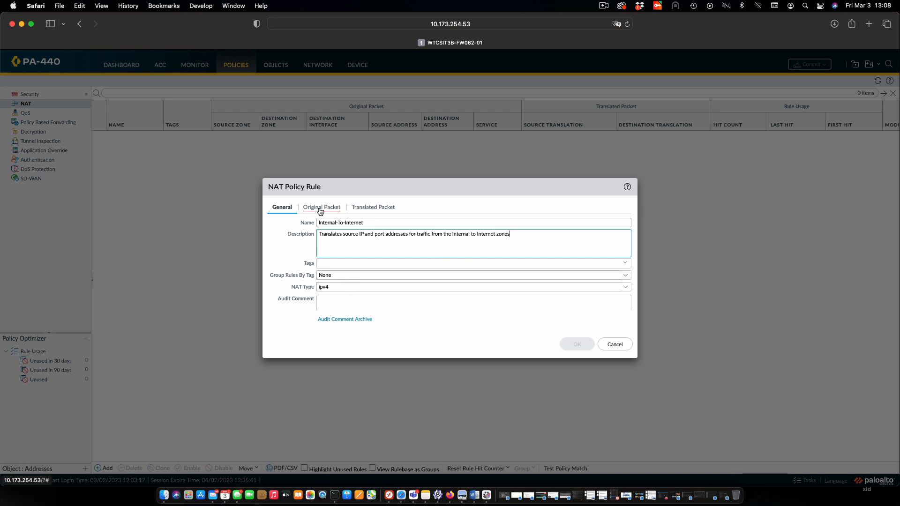
Step: Match source zone Internal, destination zone Internet and destination interface ethernet1/1 on the Original Packet settings
click(321, 207)
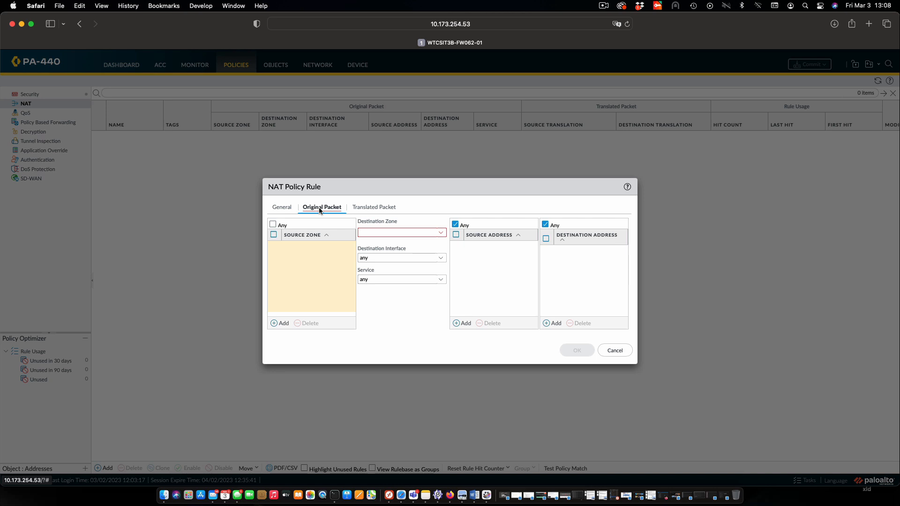
click(280, 323)
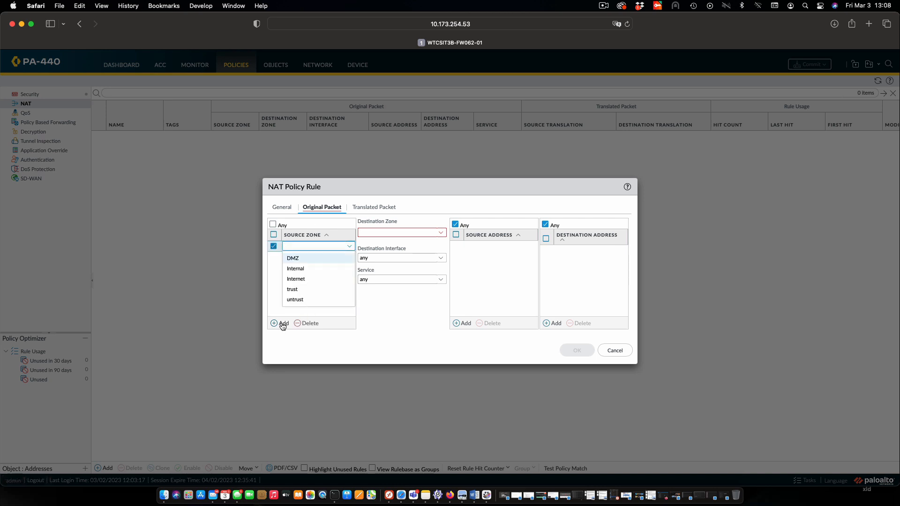
click(296, 268)
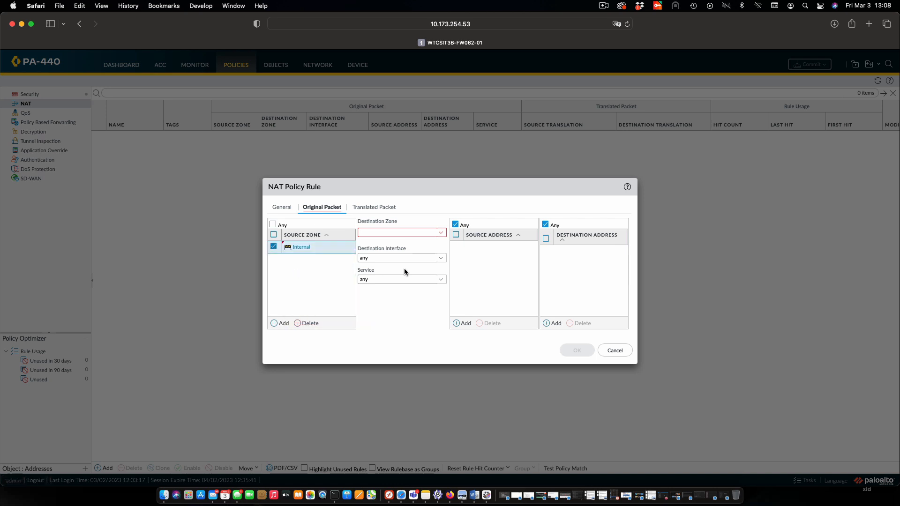
click(439, 232)
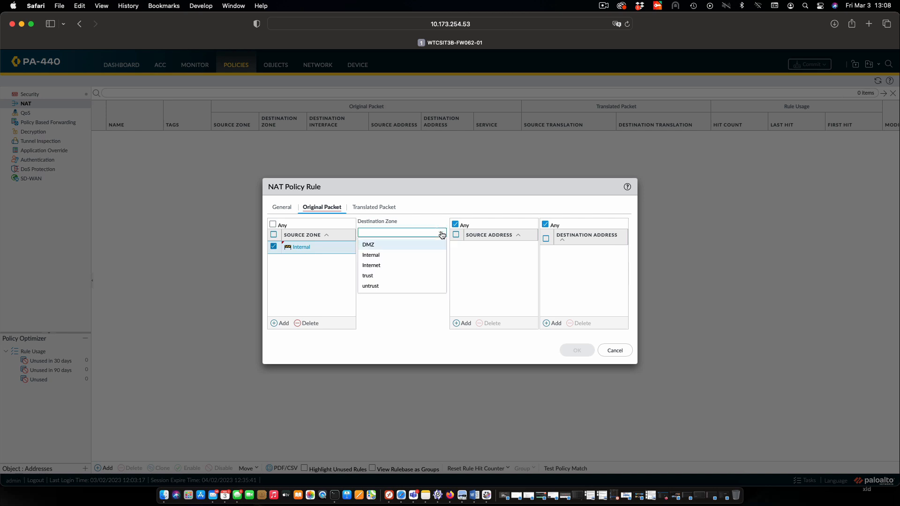
click(371, 265)
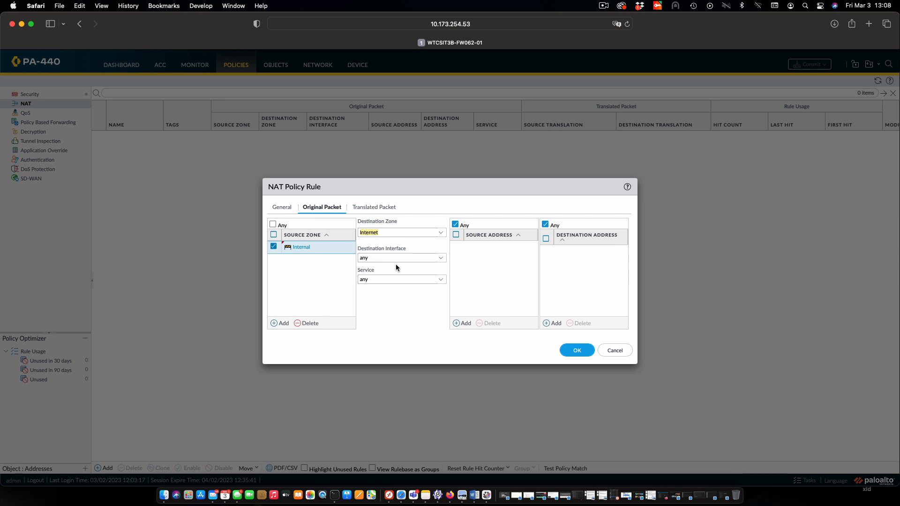
click(440, 257)
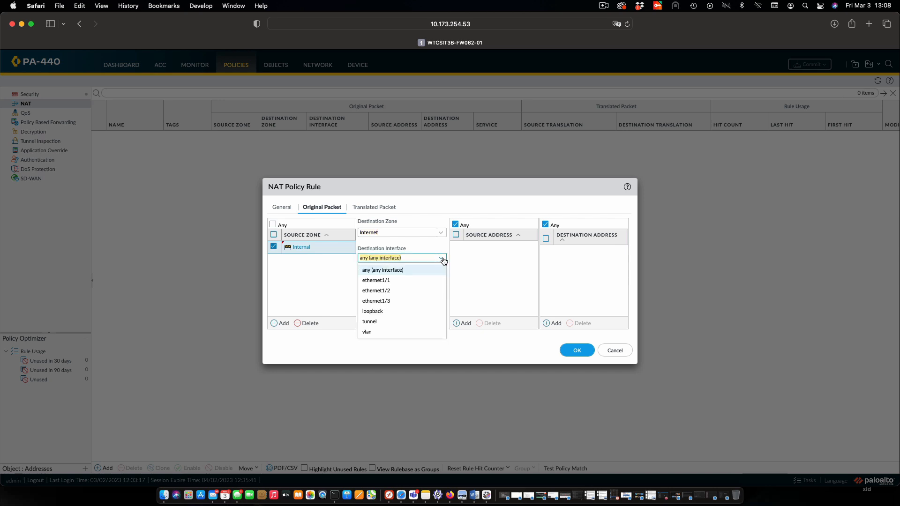
click(376, 281)
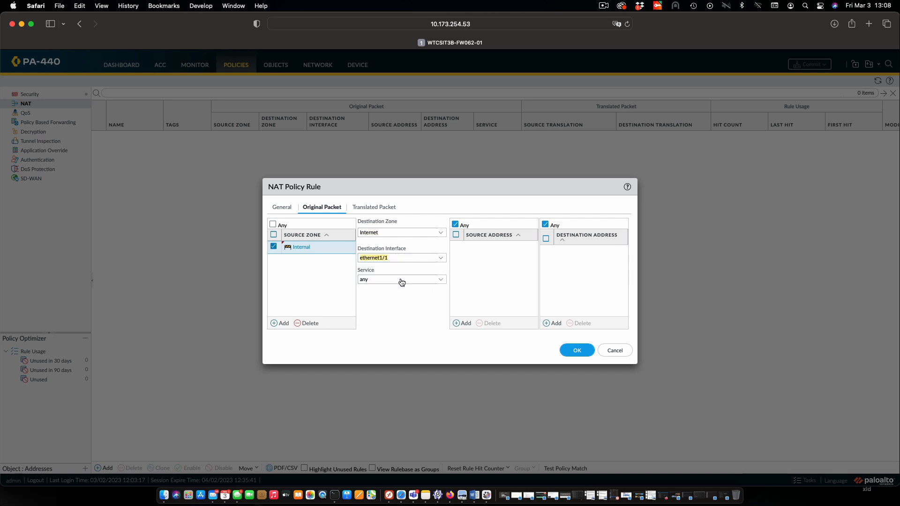
mouse_move(394, 318)
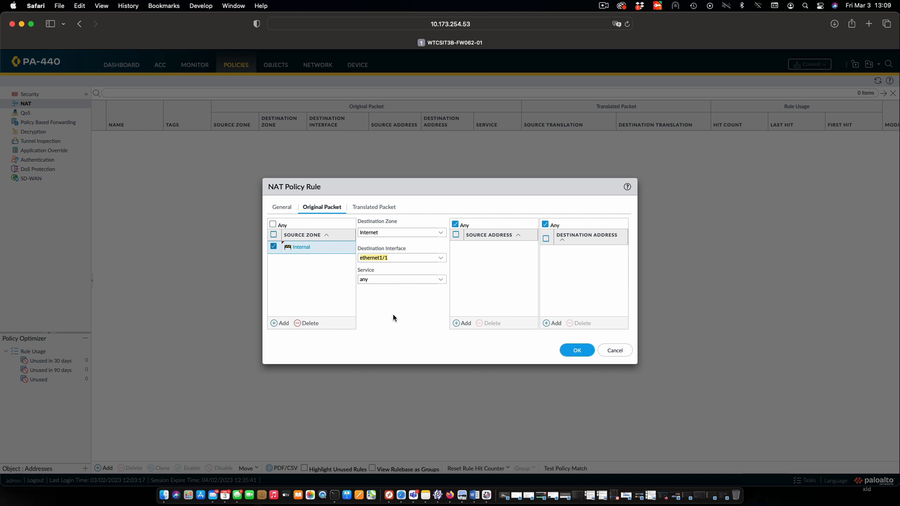
mouse_move(395, 206)
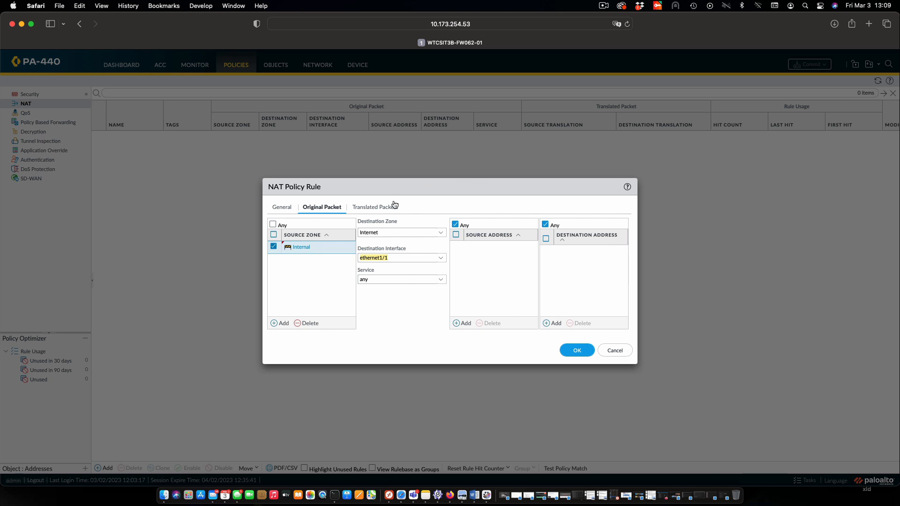
Step: On Translated Packet, choose Dynamic IP And Port as the source translation type
click(373, 207)
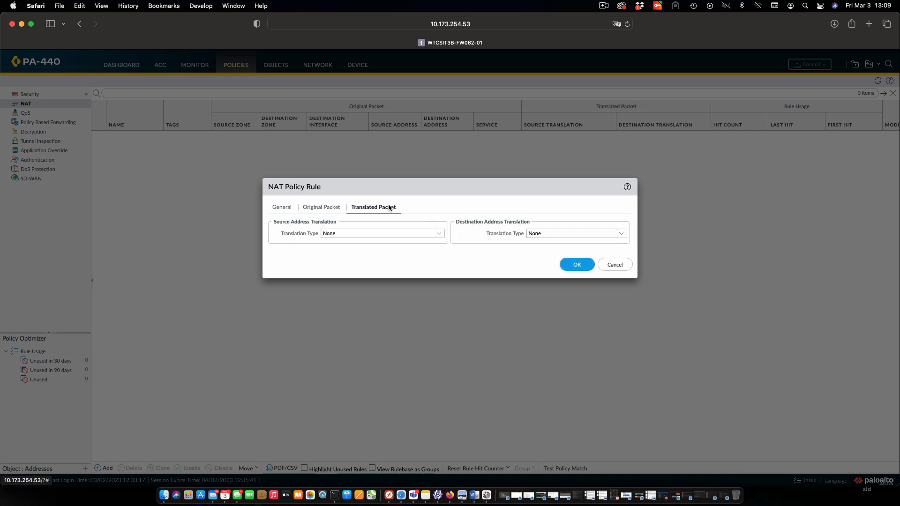
mouse_move(420, 246)
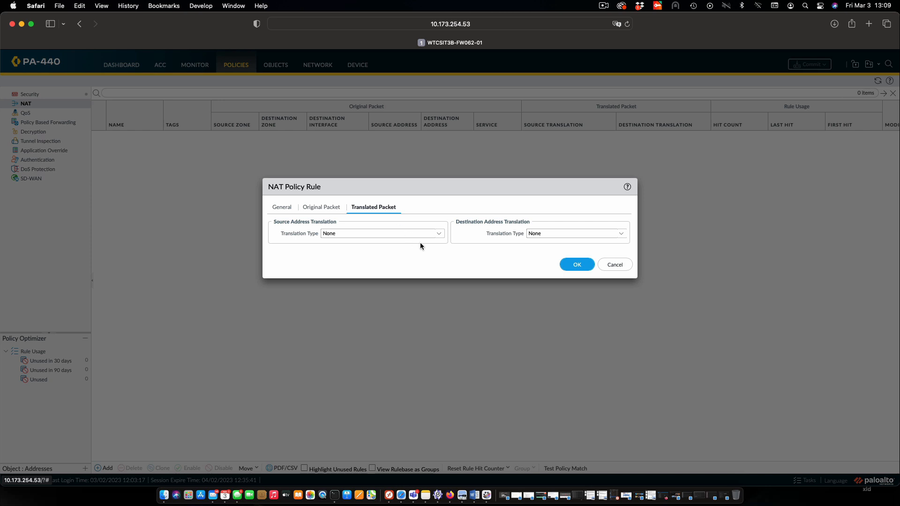
mouse_move(439, 237)
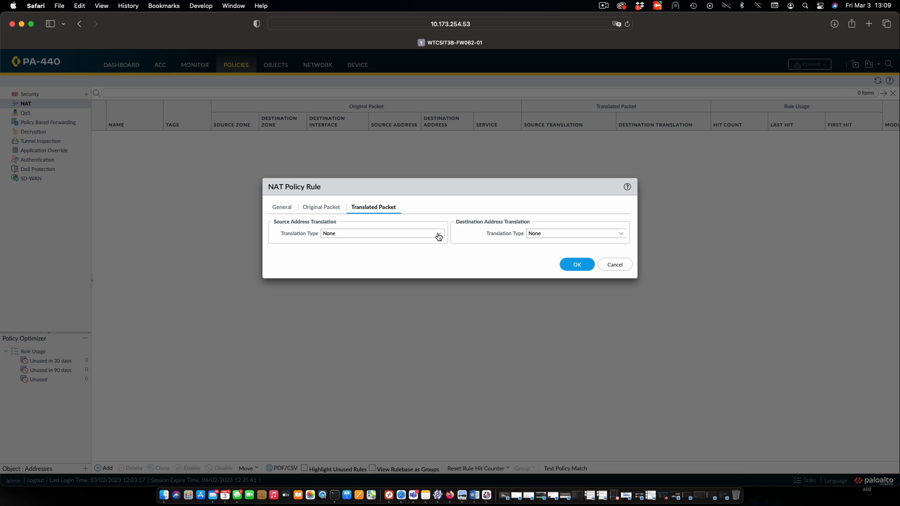
click(438, 234)
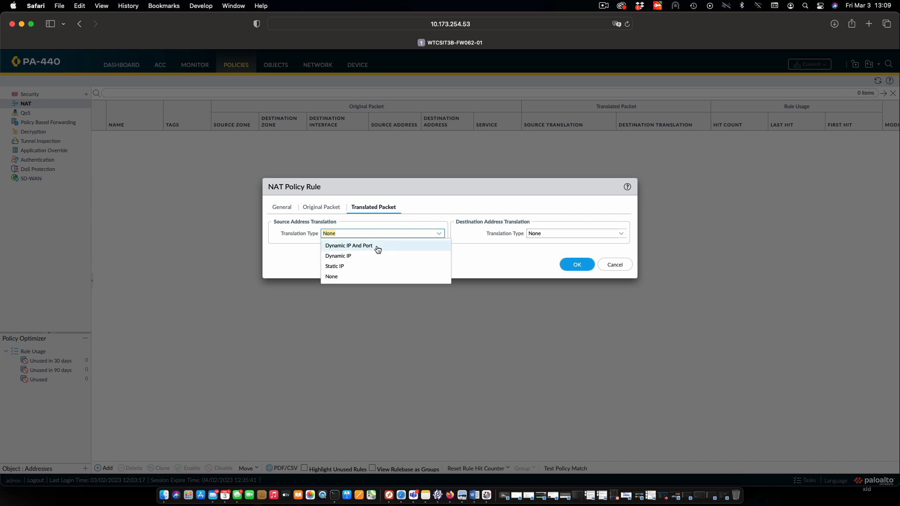
click(349, 246)
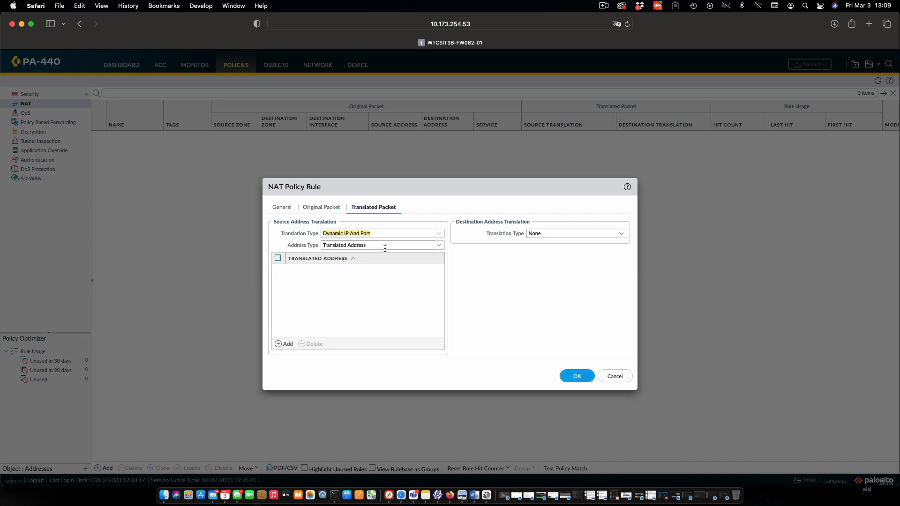
mouse_move(543, 330)
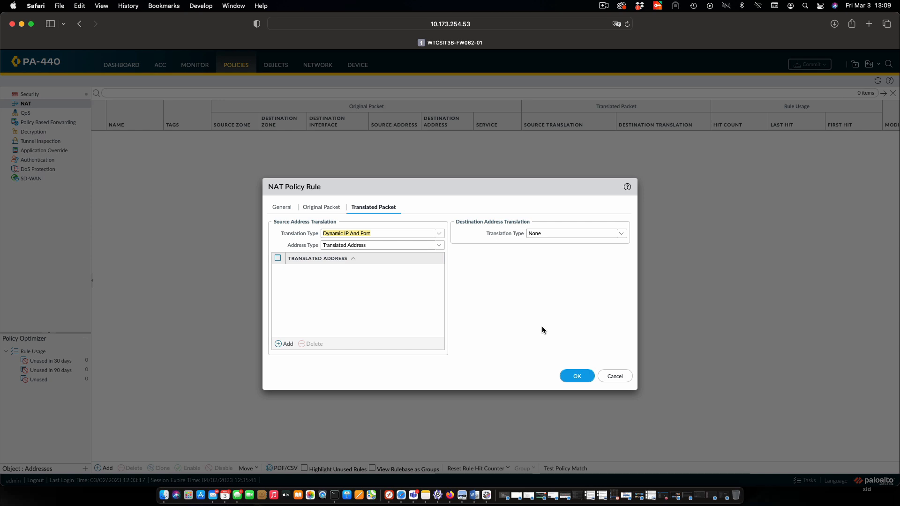
mouse_move(447, 247)
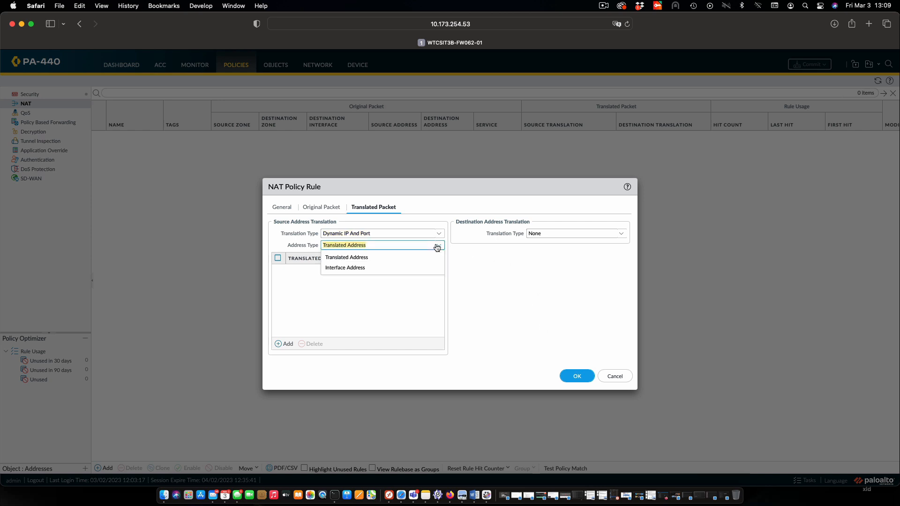
Step: Translate source traffic to interface ethernet1/1's address 172.16.1.2/24
click(345, 267)
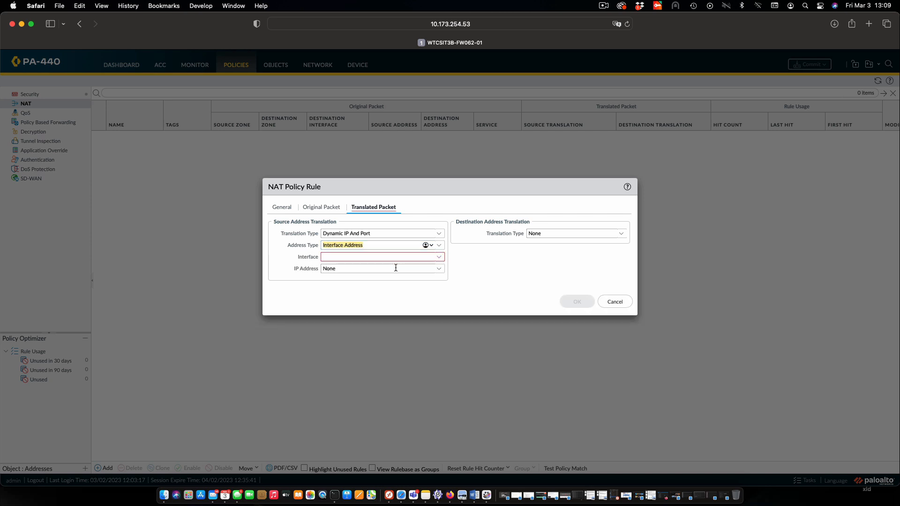
mouse_move(433, 281)
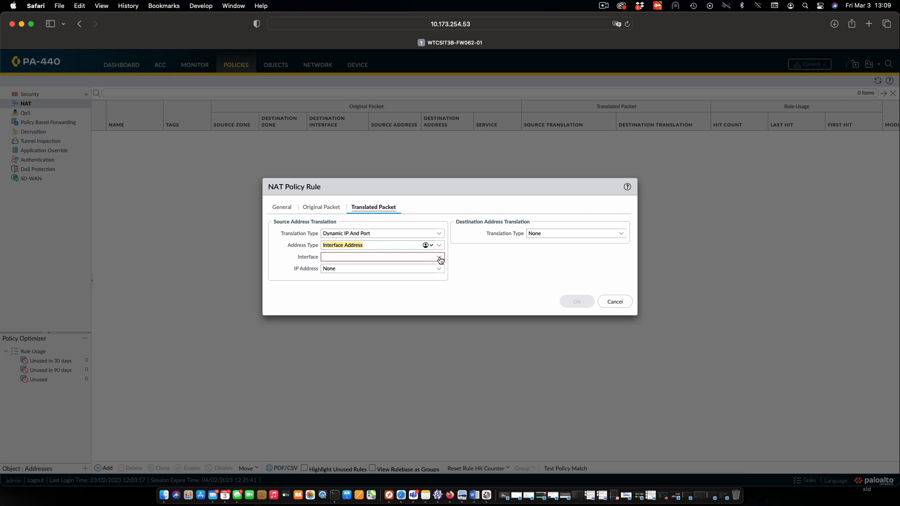
click(438, 257)
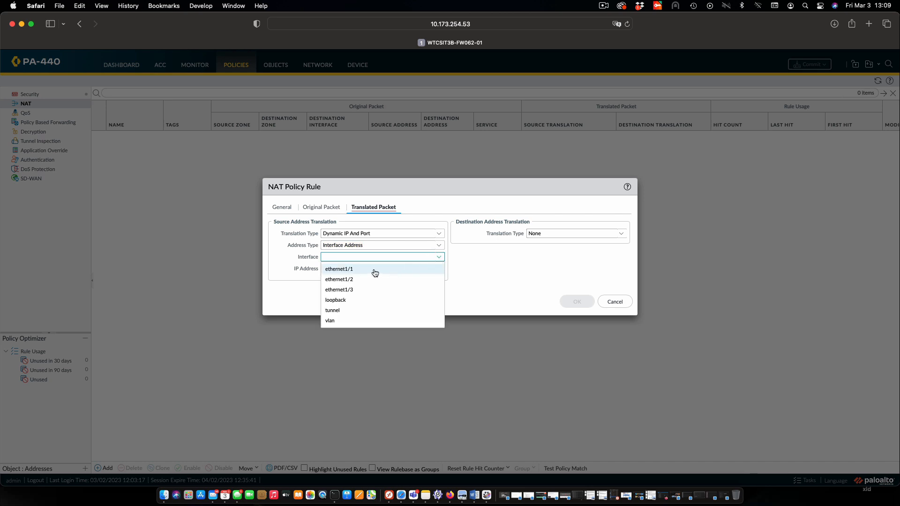
click(338, 269)
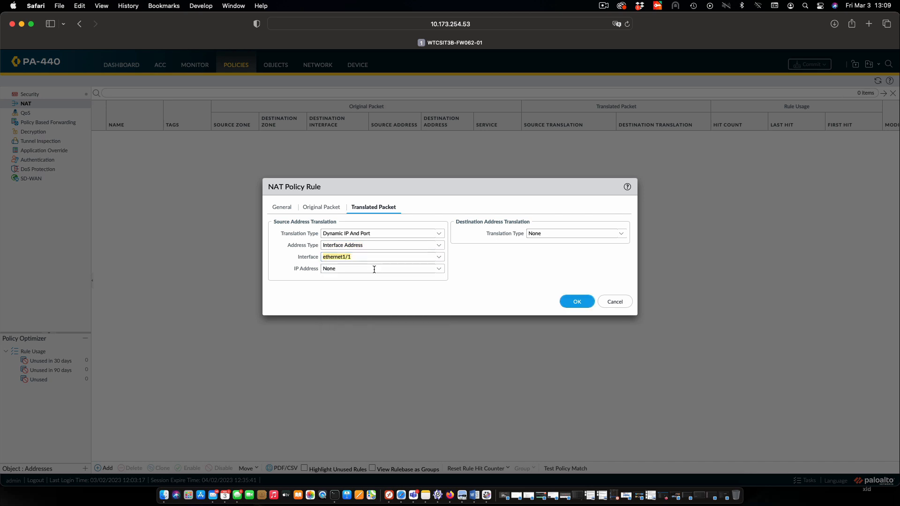
mouse_move(425, 290)
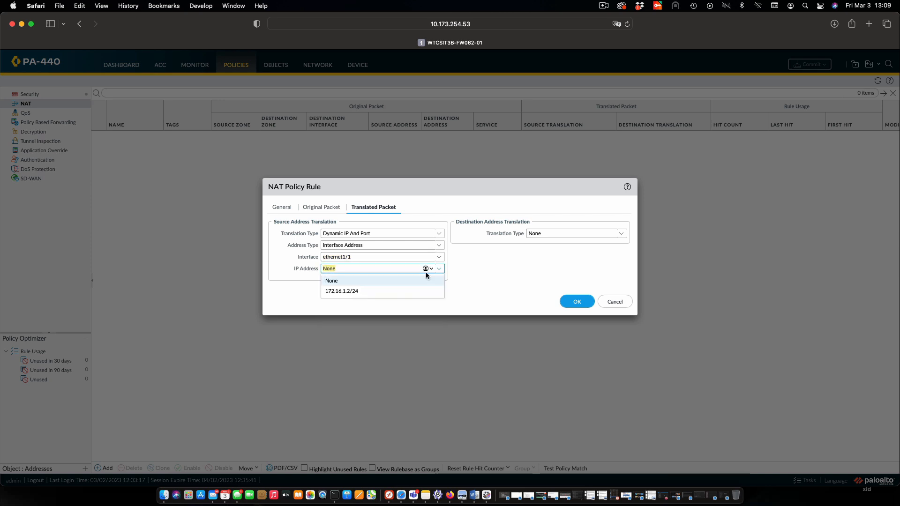
click(341, 291)
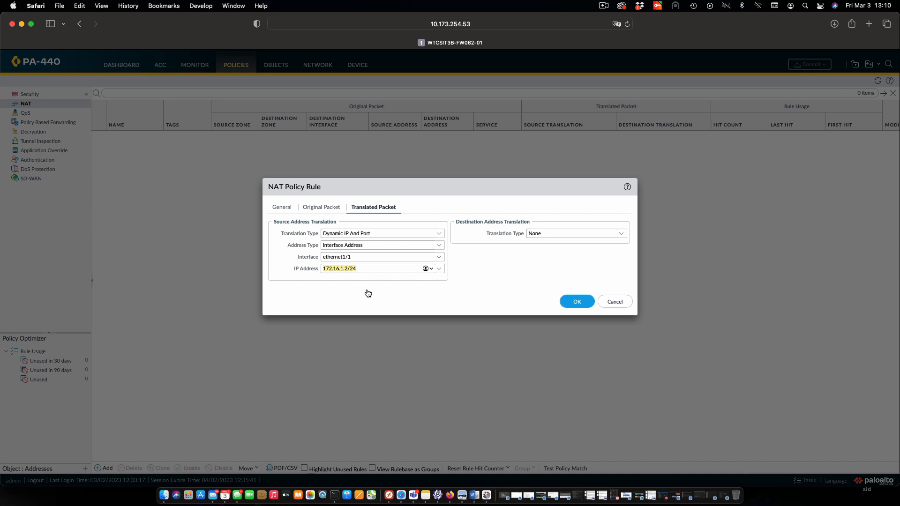
mouse_move(402, 289)
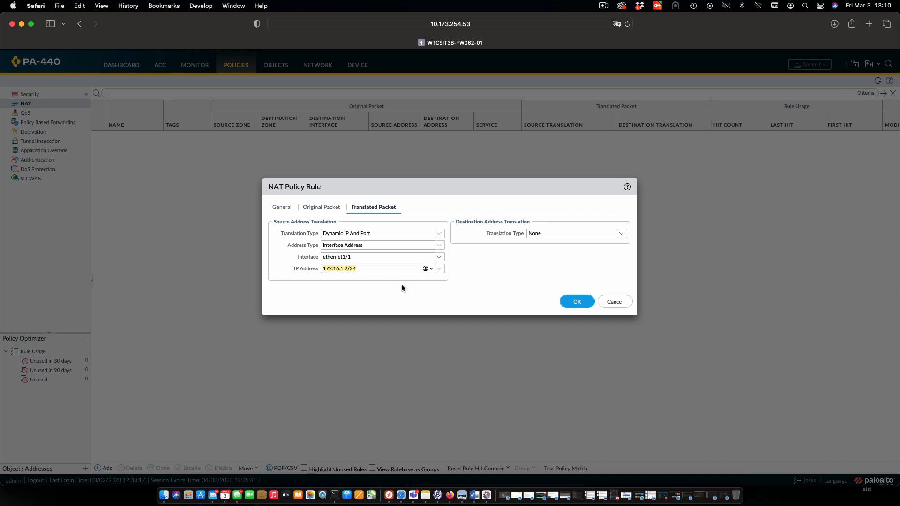
Step: Confirm the NAT Policy Rule dialog so Internal-To-Internet appears in the NAT list
click(576, 301)
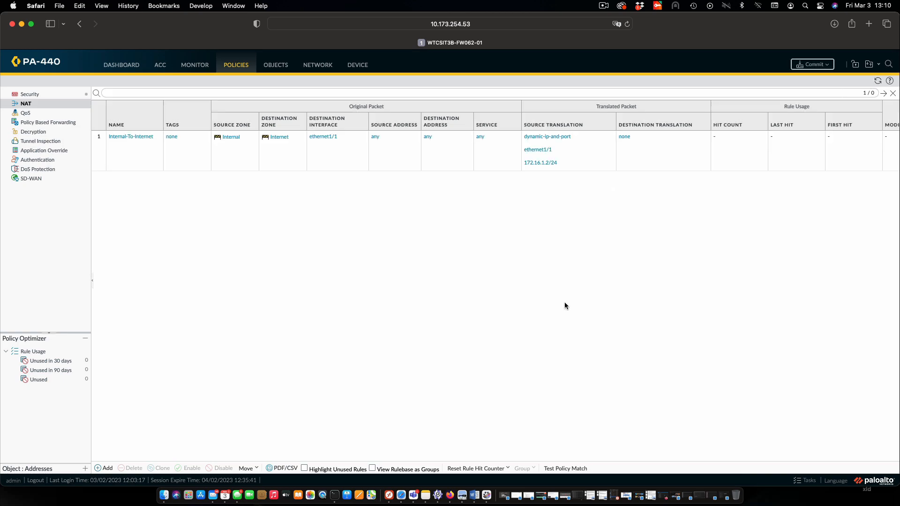
mouse_move(566, 214)
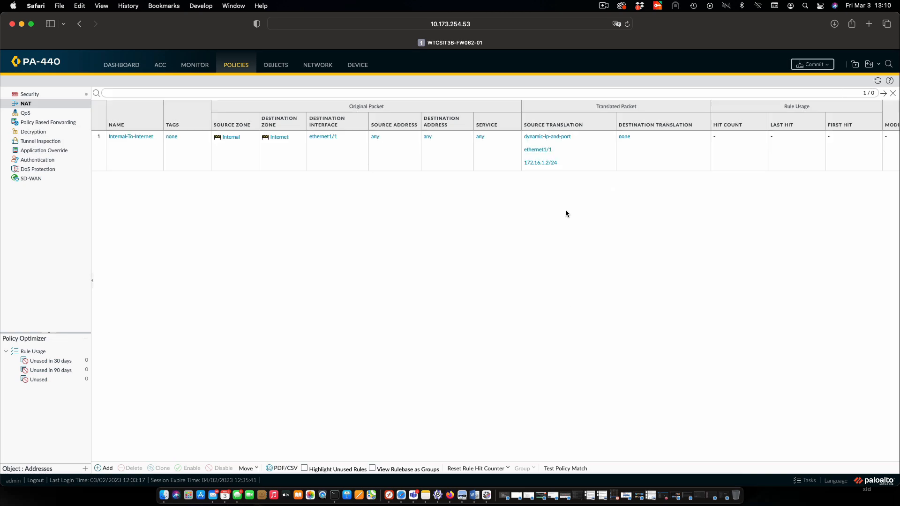
mouse_move(607, 233)
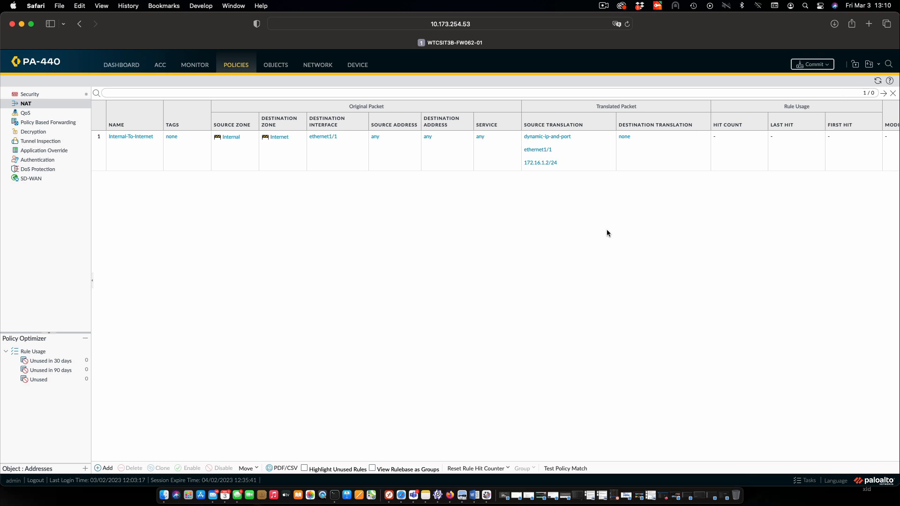
mouse_move(751, 140)
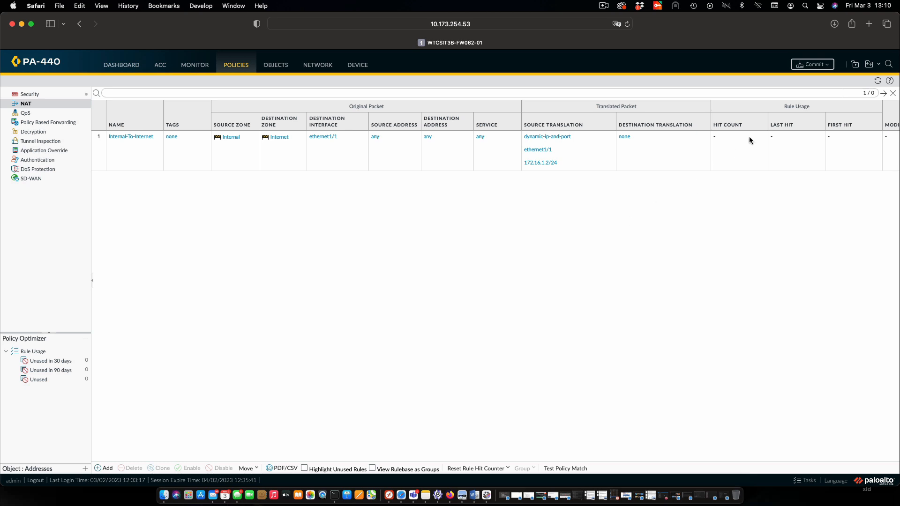
Step: Commit all pending changes and close the successful Commit Status window
click(812, 63)
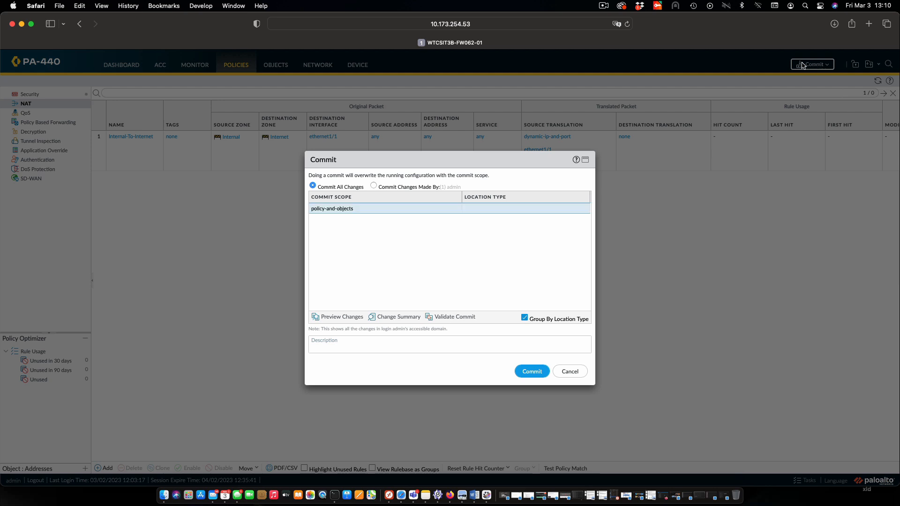
click(531, 372)
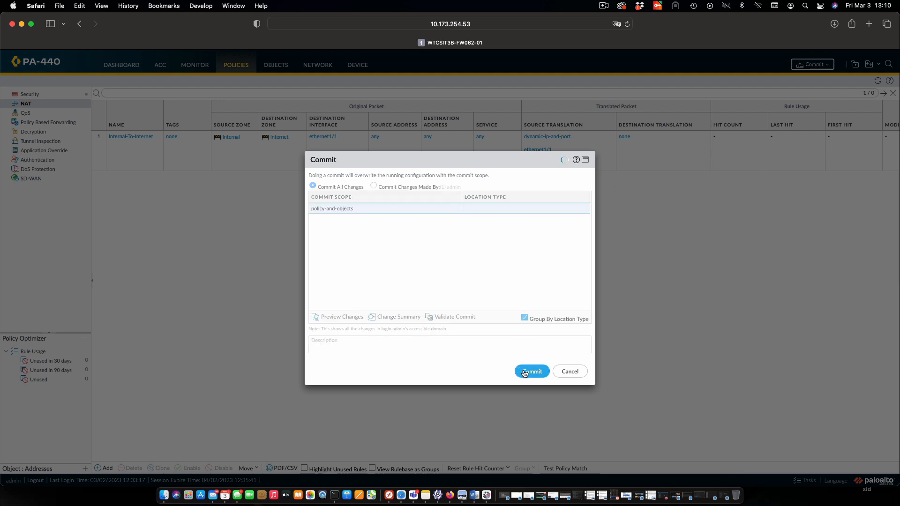
click(530, 371)
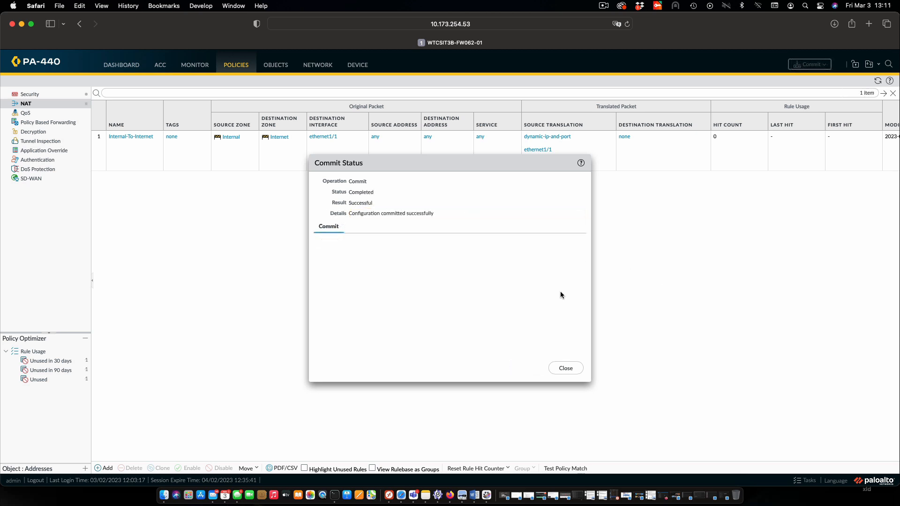
click(564, 367)
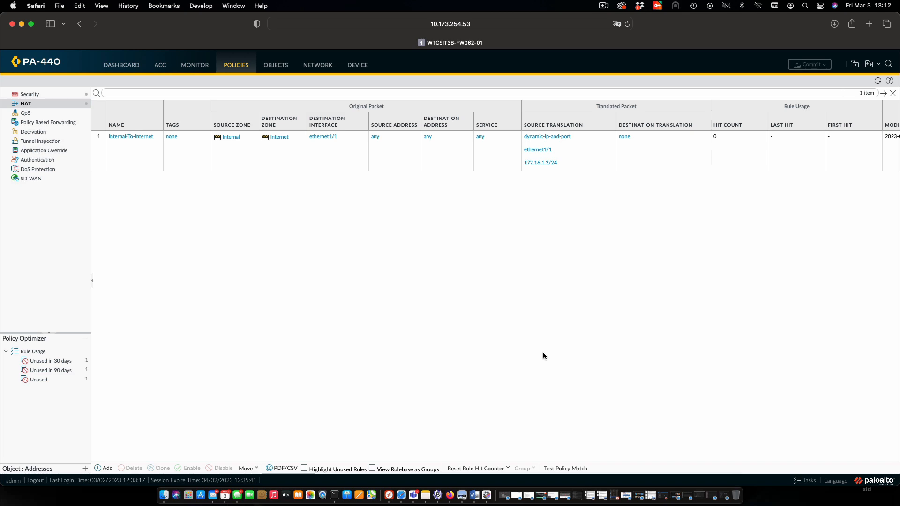
mouse_move(334, 479)
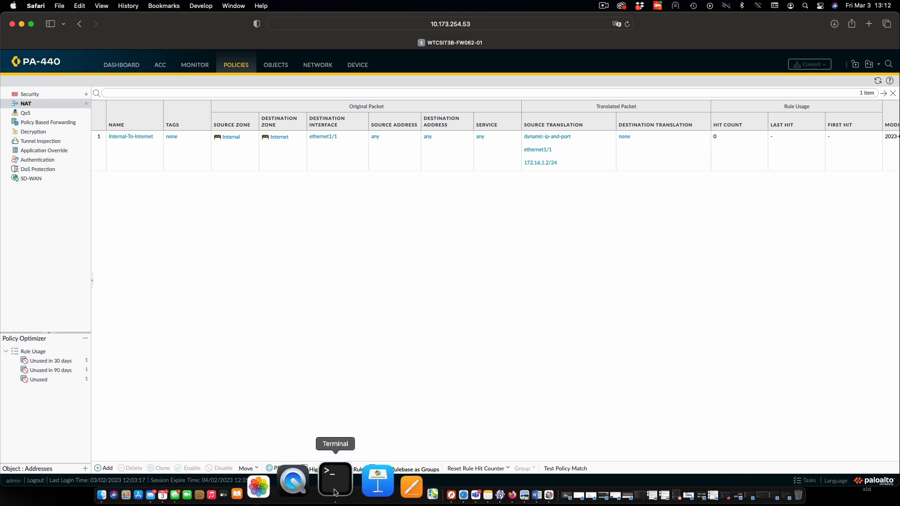
Step: Back in Terminal, rerun ping -c 2 172.16.2.10 from the VM02 and VM01 sessions
click(335, 480)
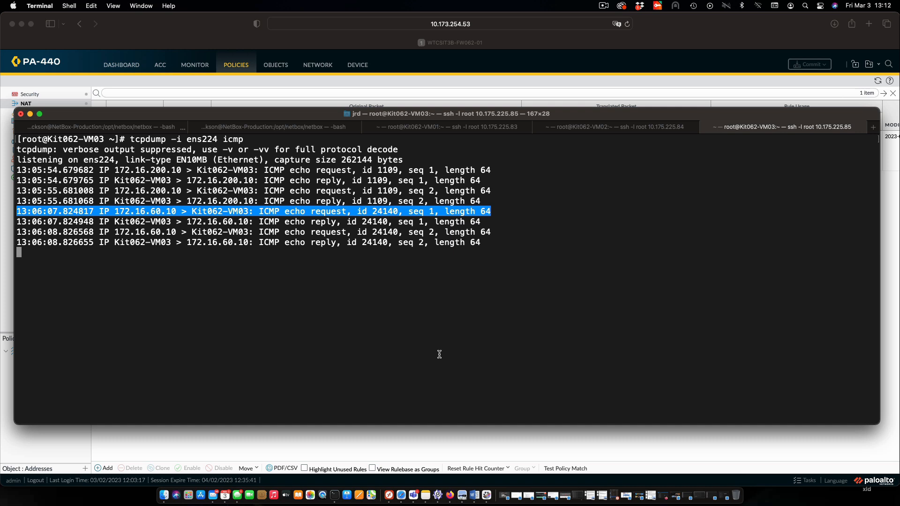
mouse_move(621, 234)
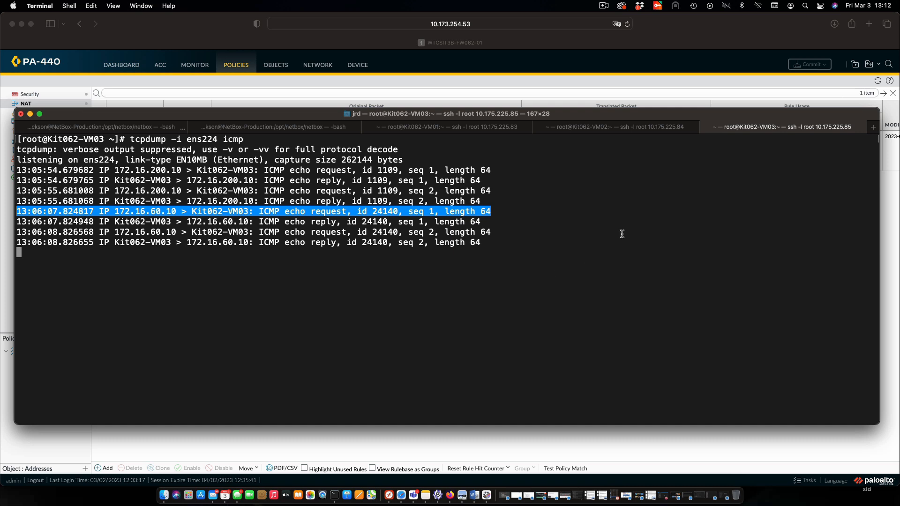
click(617, 127)
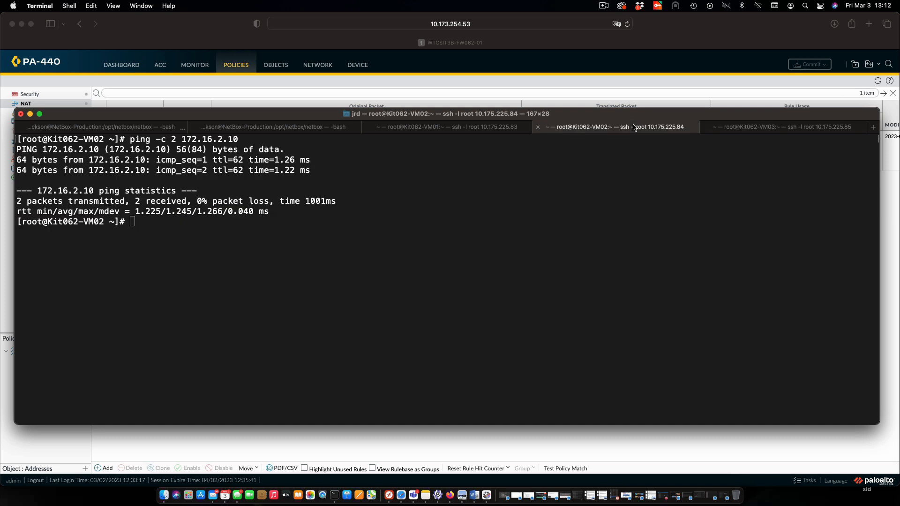
text(ping -c 2 172.16.2.10)
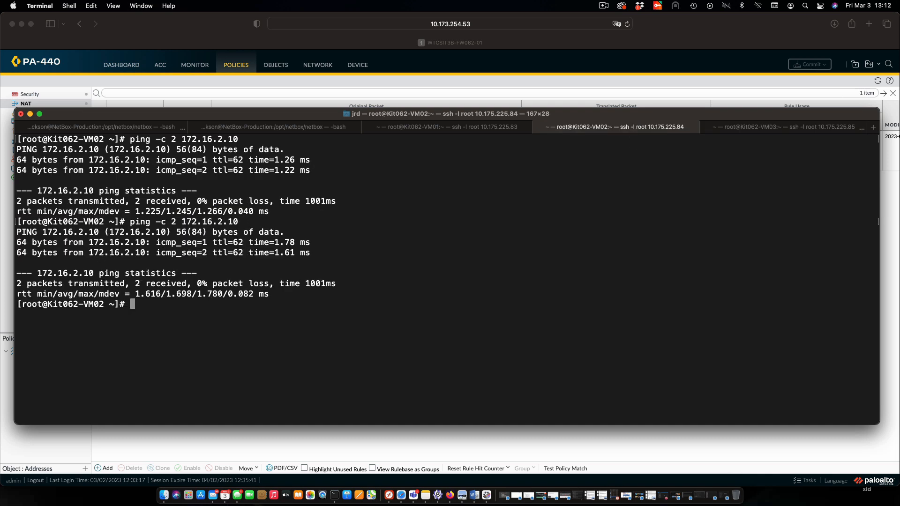
click(451, 127)
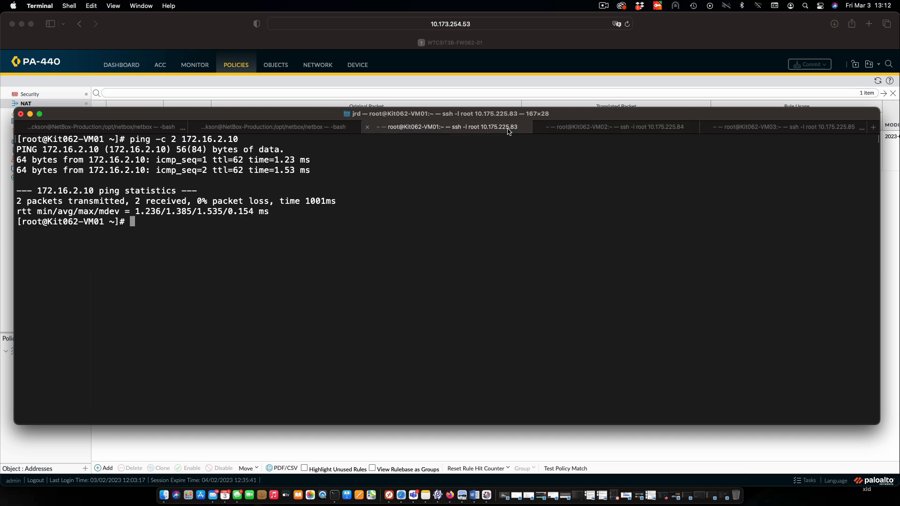
key(Return)
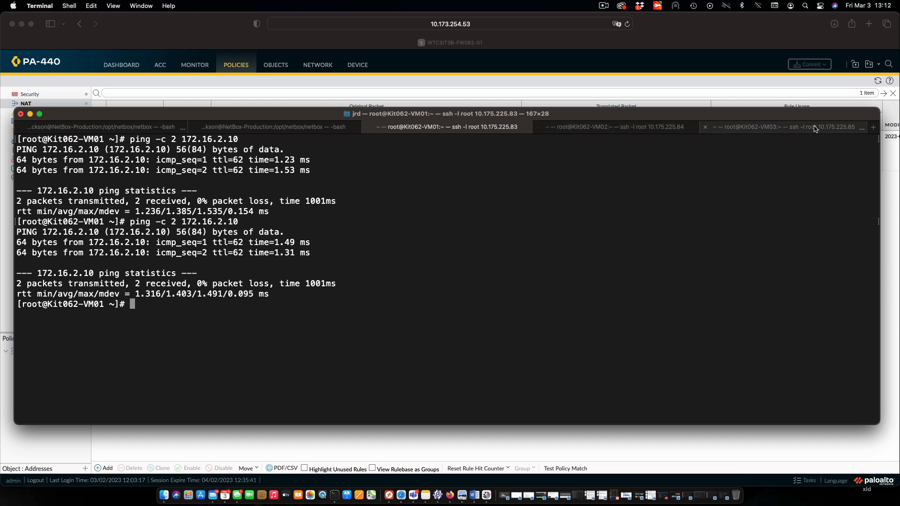
Step: Check VM03's capture for the new echo requests from 172.16.1.2
click(776, 126)
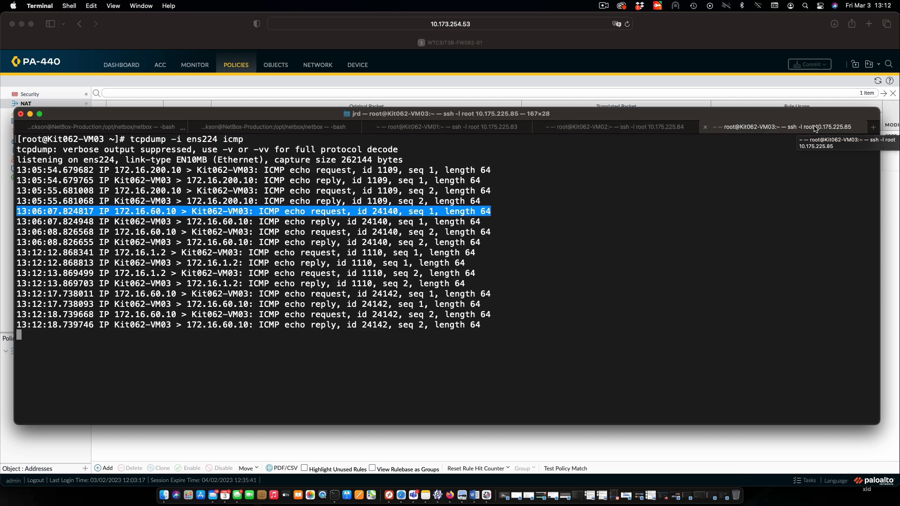